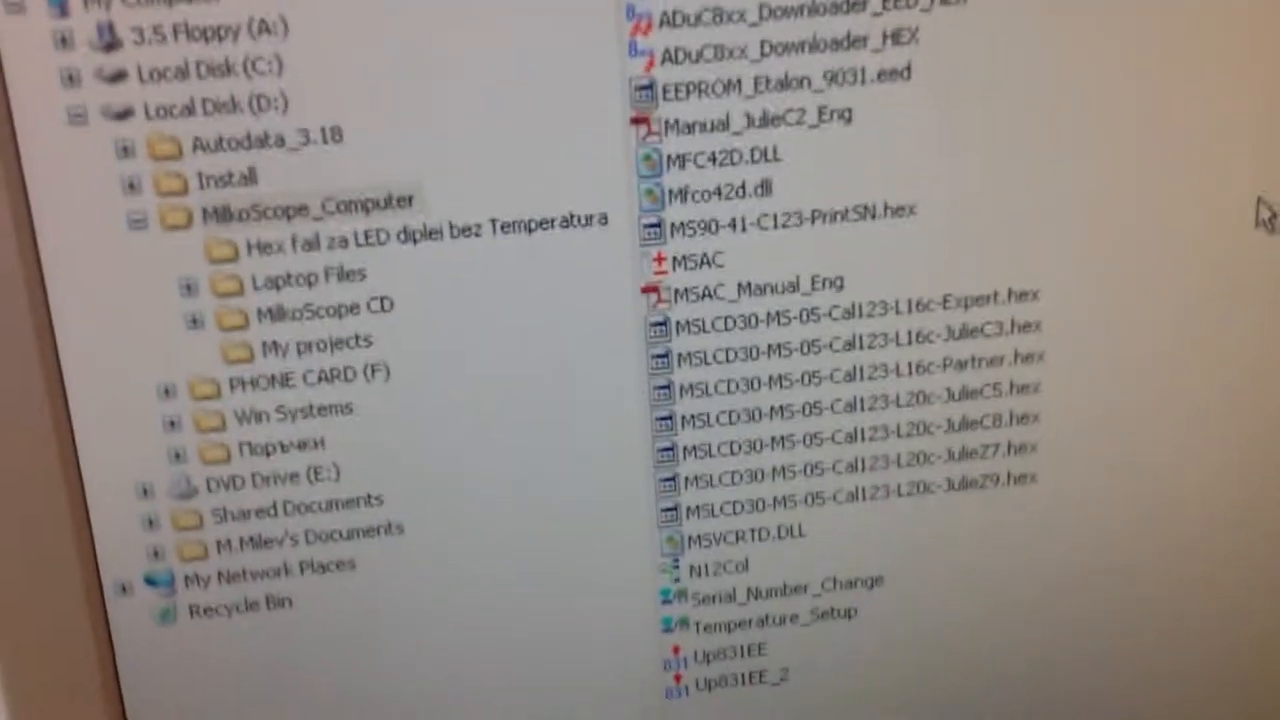
Scroll the MilkoScope_Computer folder on drive D and select the MSAC program file
{"action": "scroll", "scroll_direction": "down", "scroll_amount": 3}
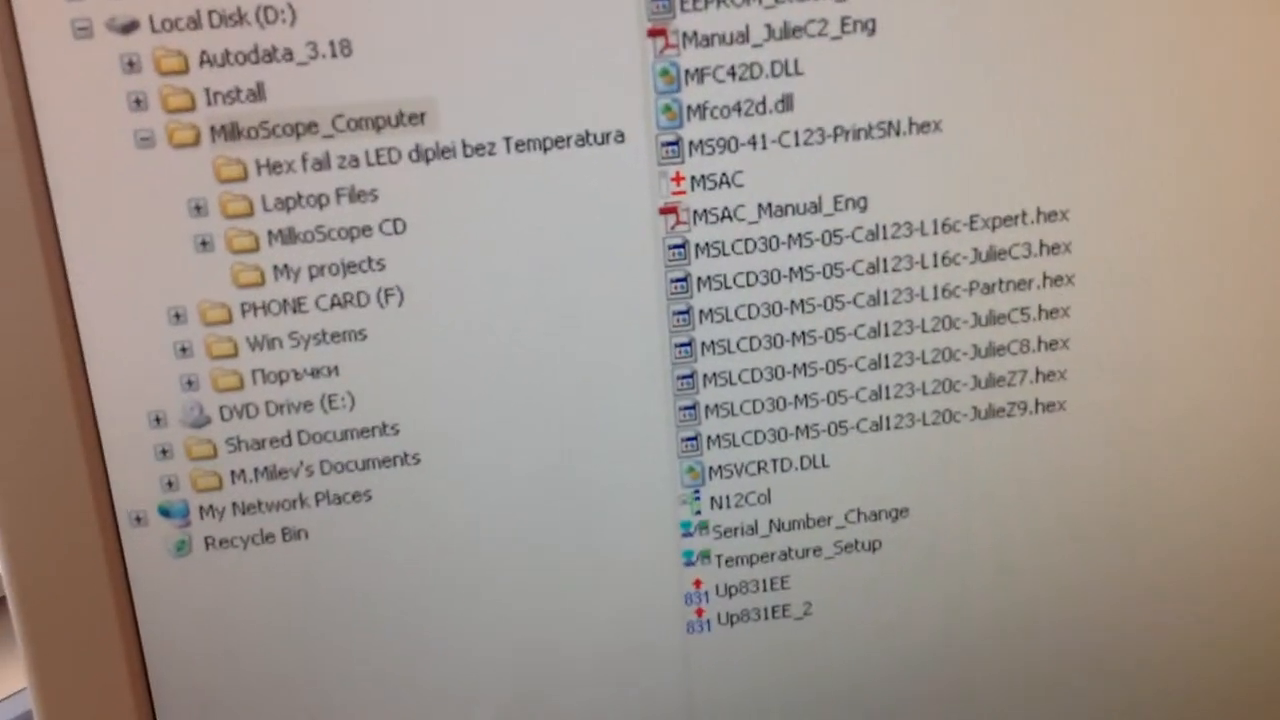
{"action": "scroll", "scroll_direction": "down", "scroll_amount": 3}
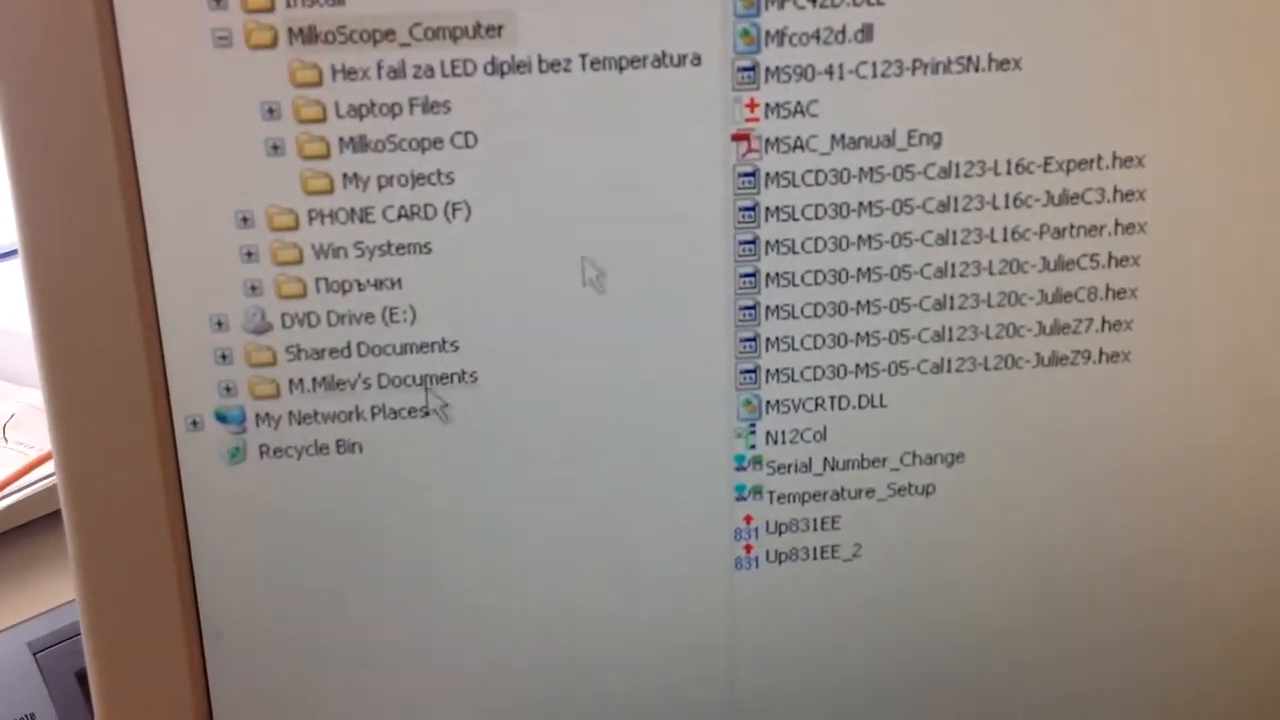
{"action": "left_click", "coordinate": [790, 62]}
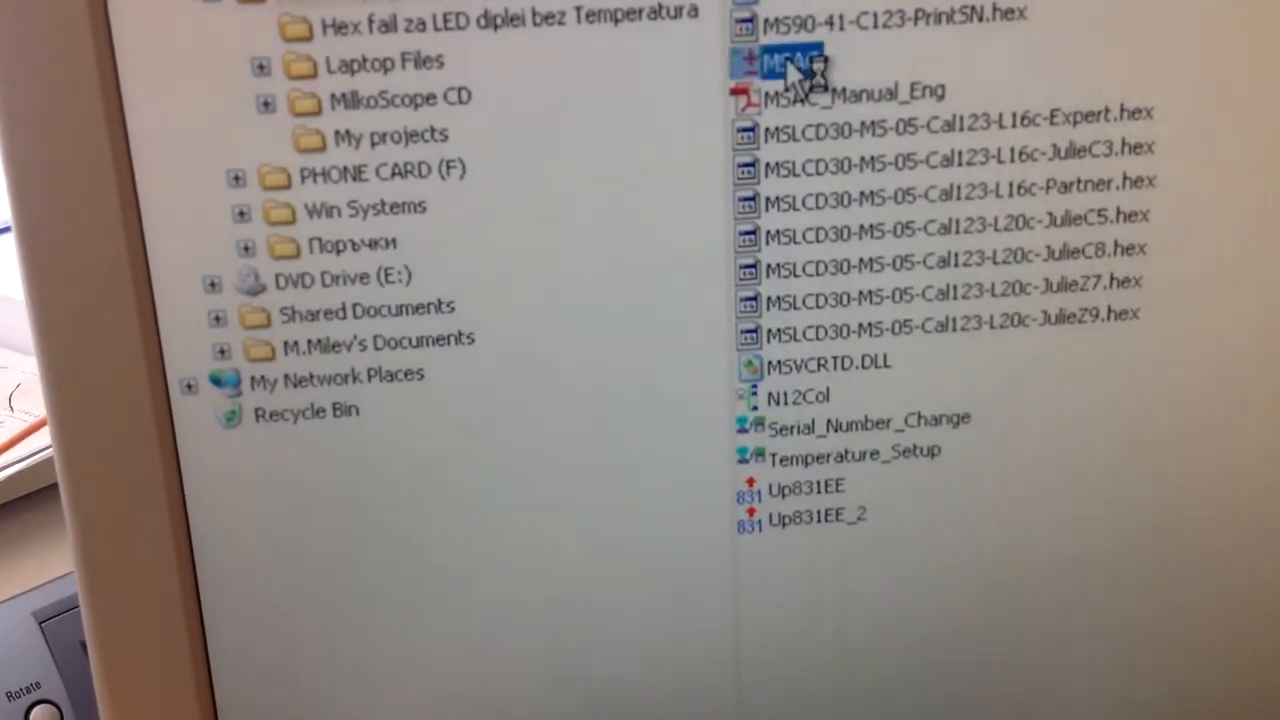
{"action": "double_click", "coordinate": [790, 62]}
{"action": "type", "text": "0.5"}
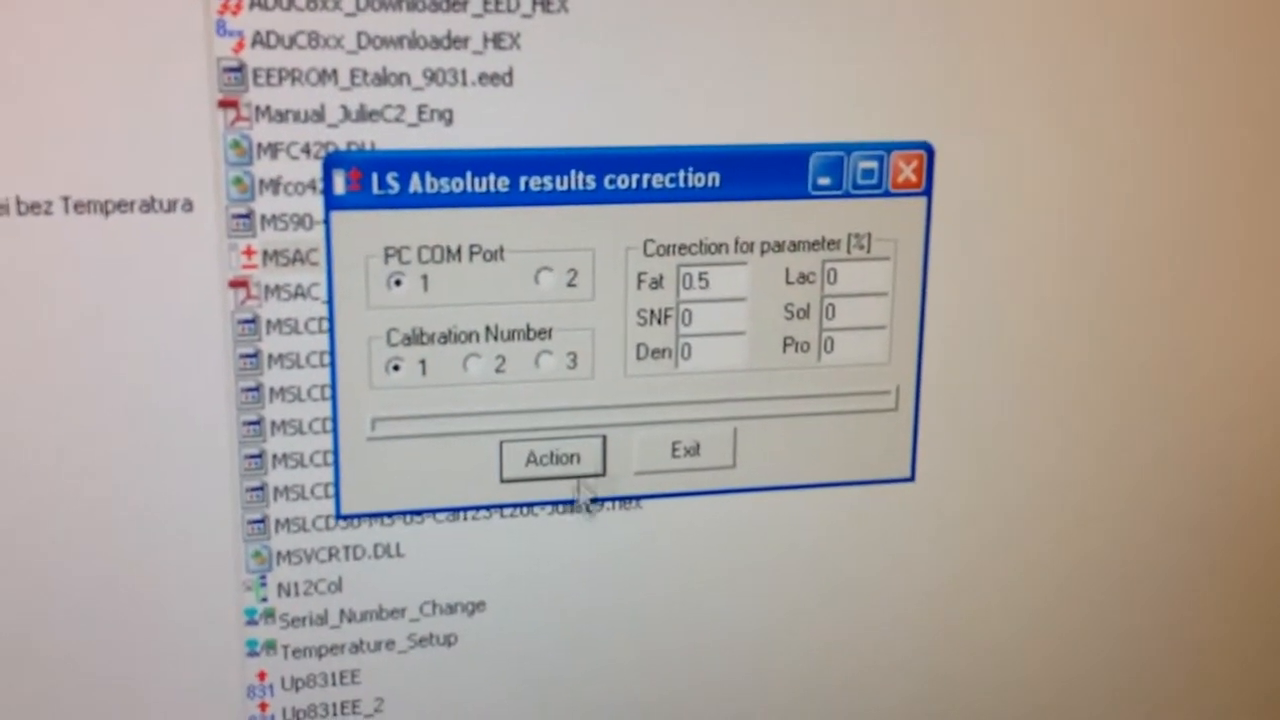
Run the Fat +0.5% correction on calibration 1, confirm it, and acknowledge the success message
{"action": "left_click", "coordinate": [551, 458]}
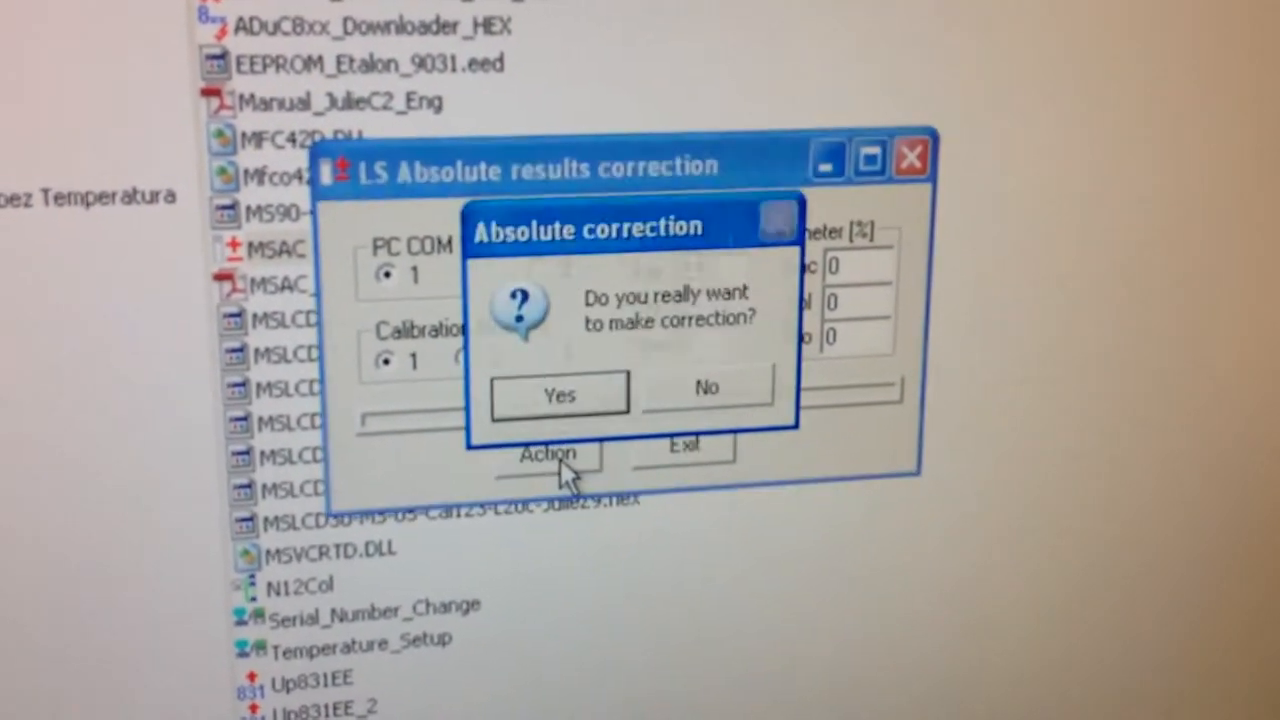
{"action": "left_click", "coordinate": [558, 393]}
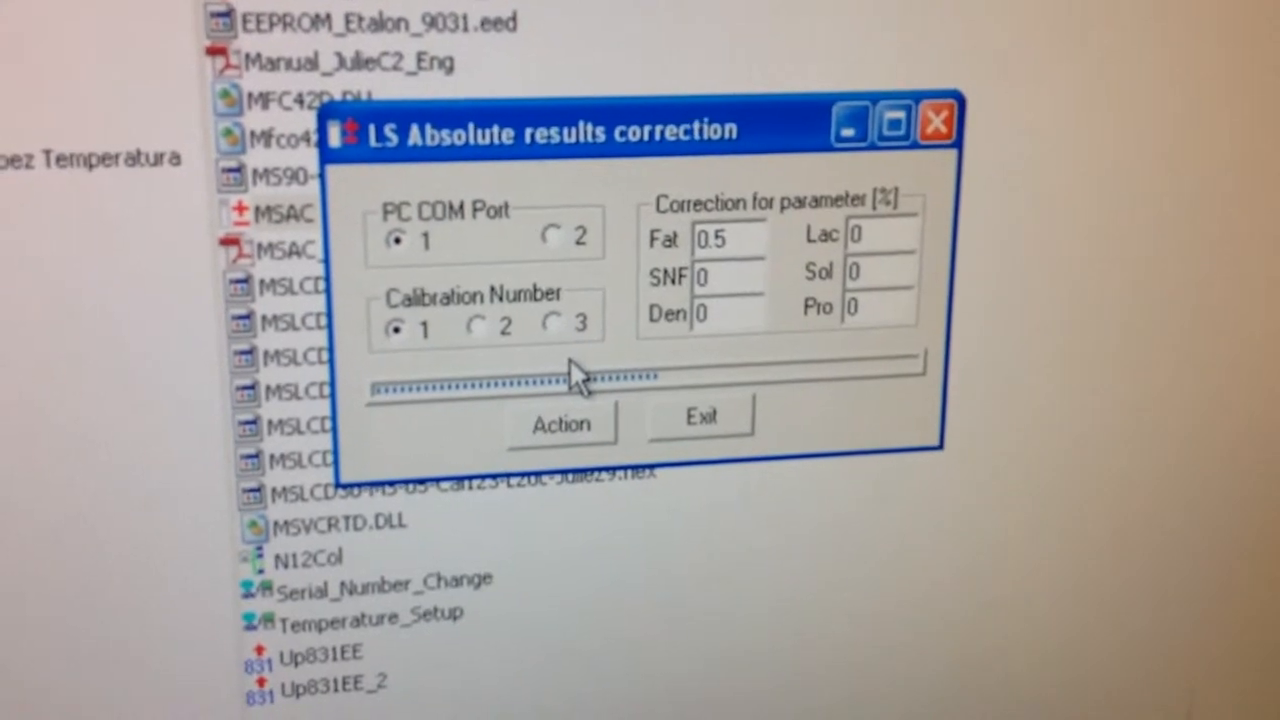
{"action": "left_click", "coordinate": [561, 423]}
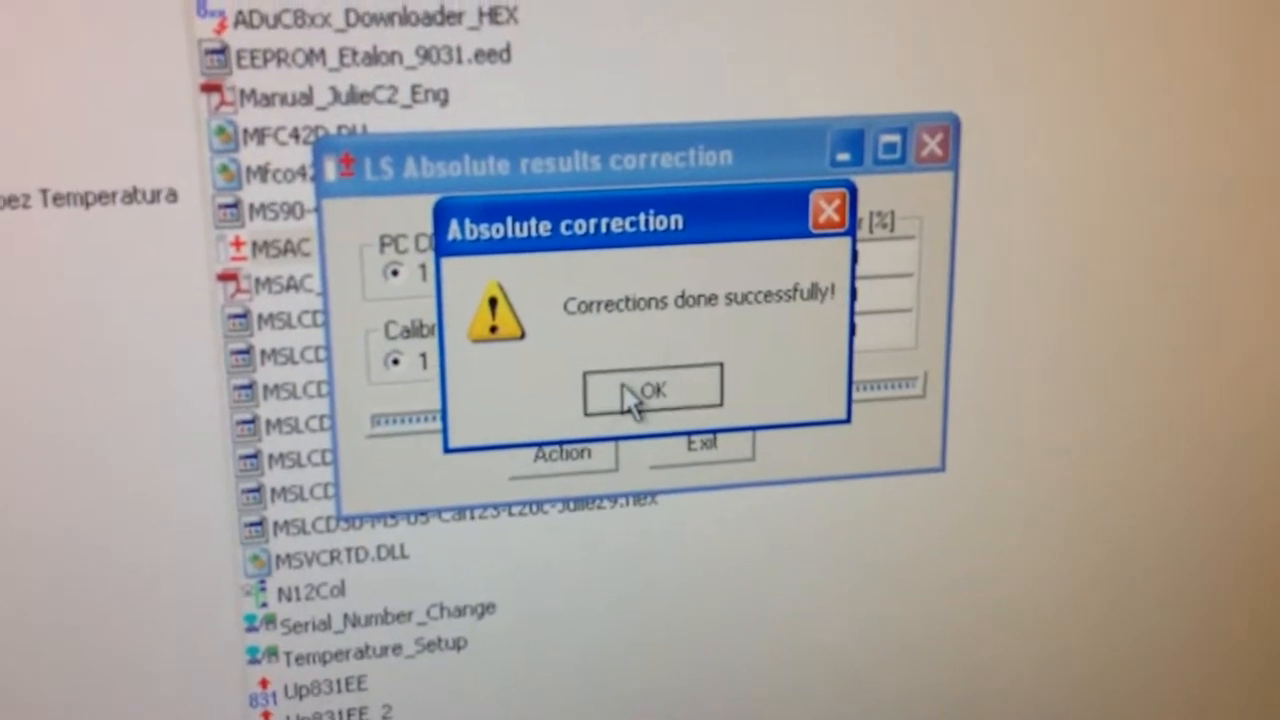
{"action": "left_click", "coordinate": [651, 390]}
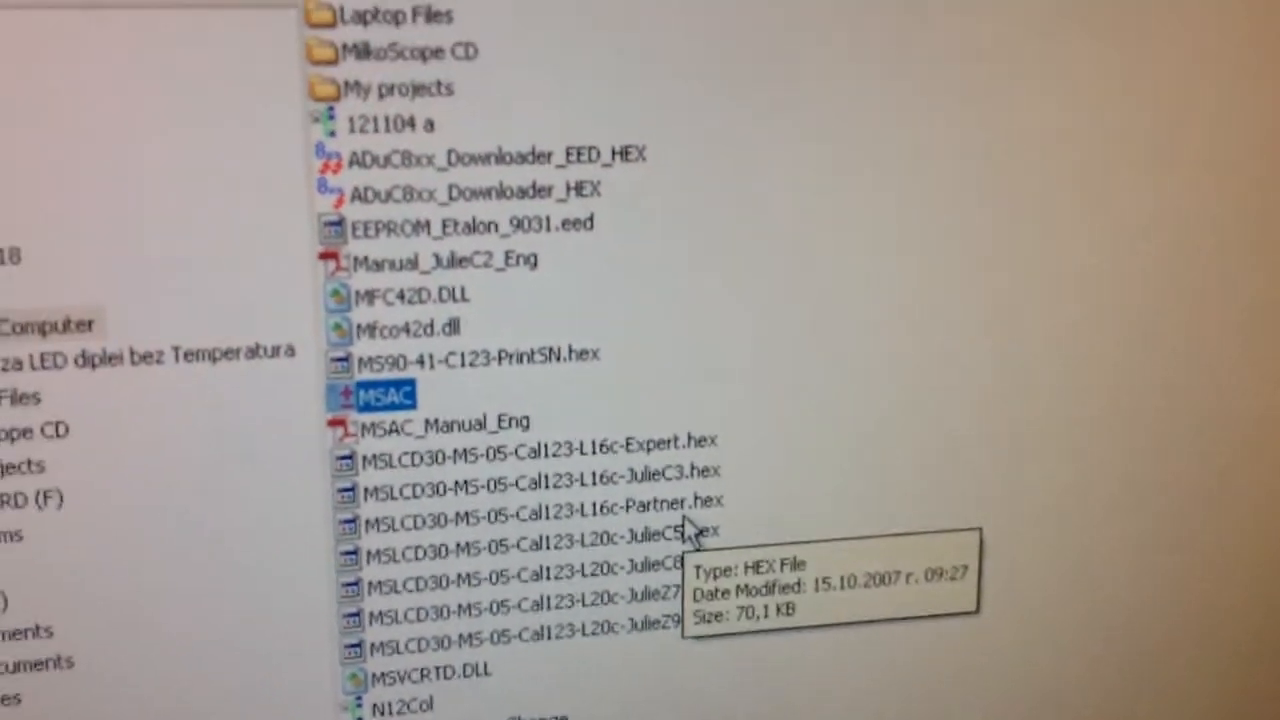
Double-click the MSAC file in Explorer to relaunch it, showing the correction-ranges notice
{"action": "double_click", "coordinate": [383, 394]}
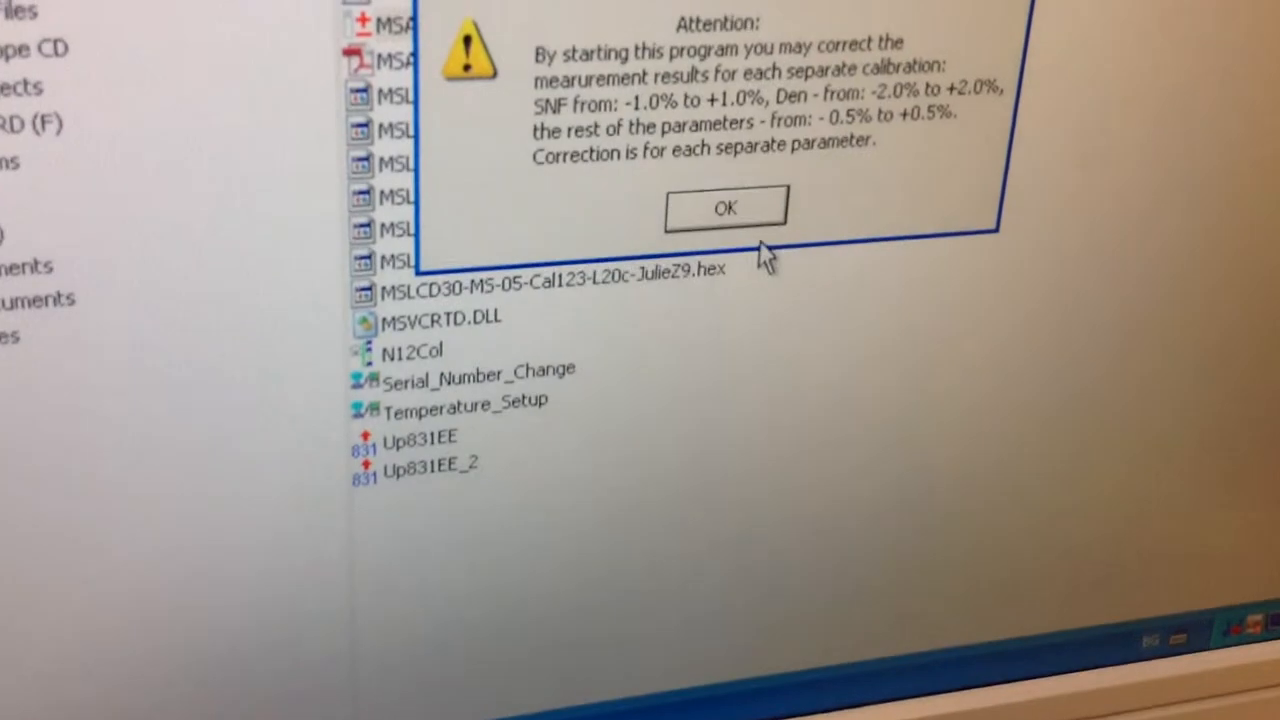
Dismiss the ranges notice, rerun and confirm the +0.5% Fat correction, then acknowledge success
{"action": "left_click", "coordinate": [725, 208]}
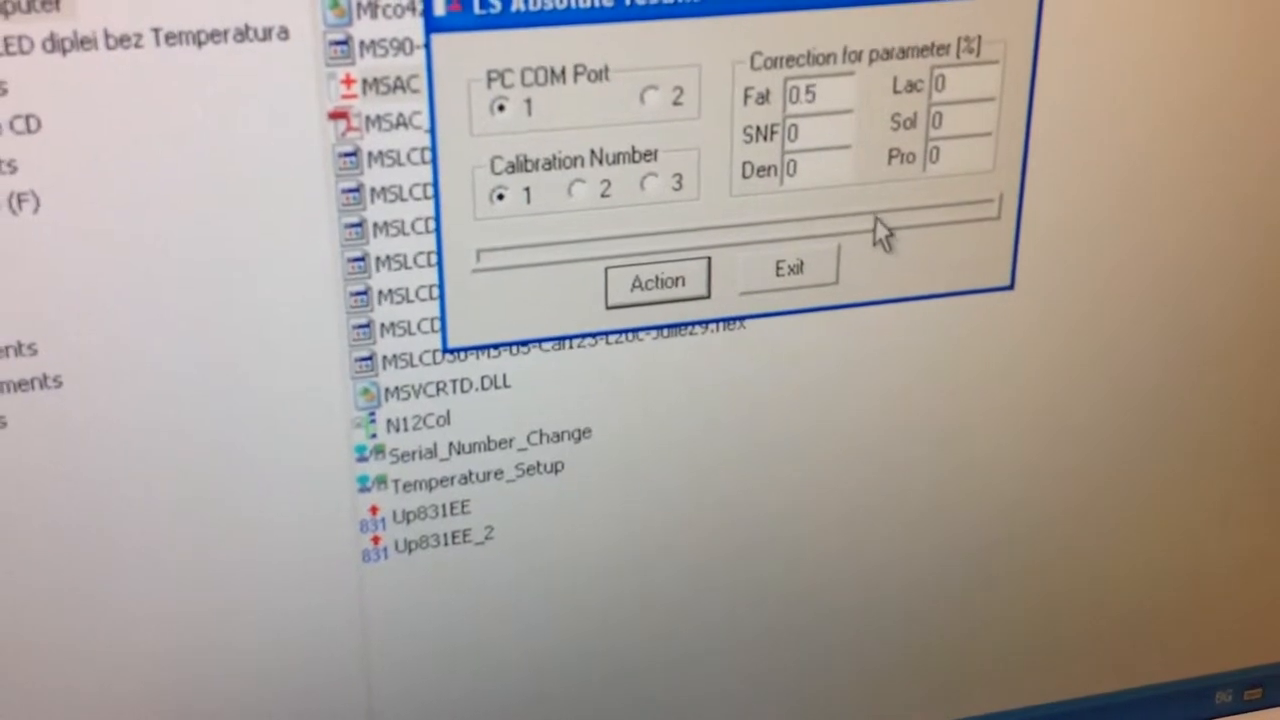
{"action": "left_click", "coordinate": [657, 281]}
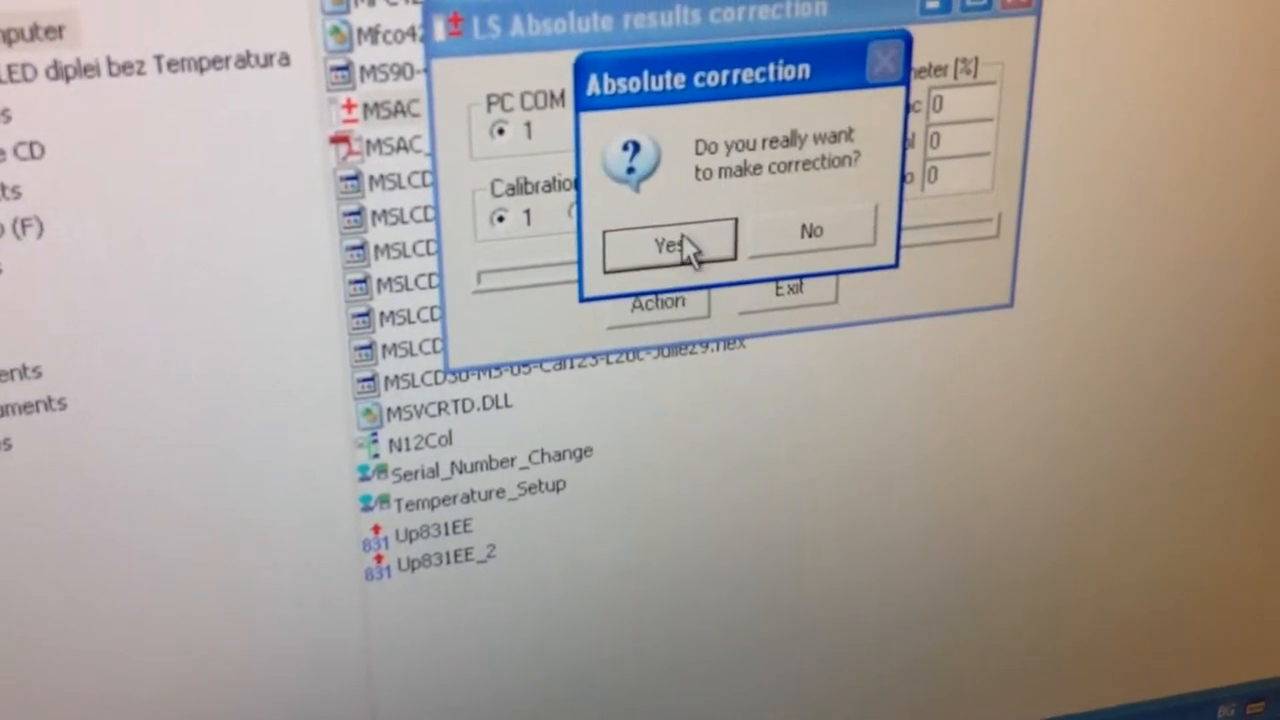
{"action": "left_click", "coordinate": [668, 245]}
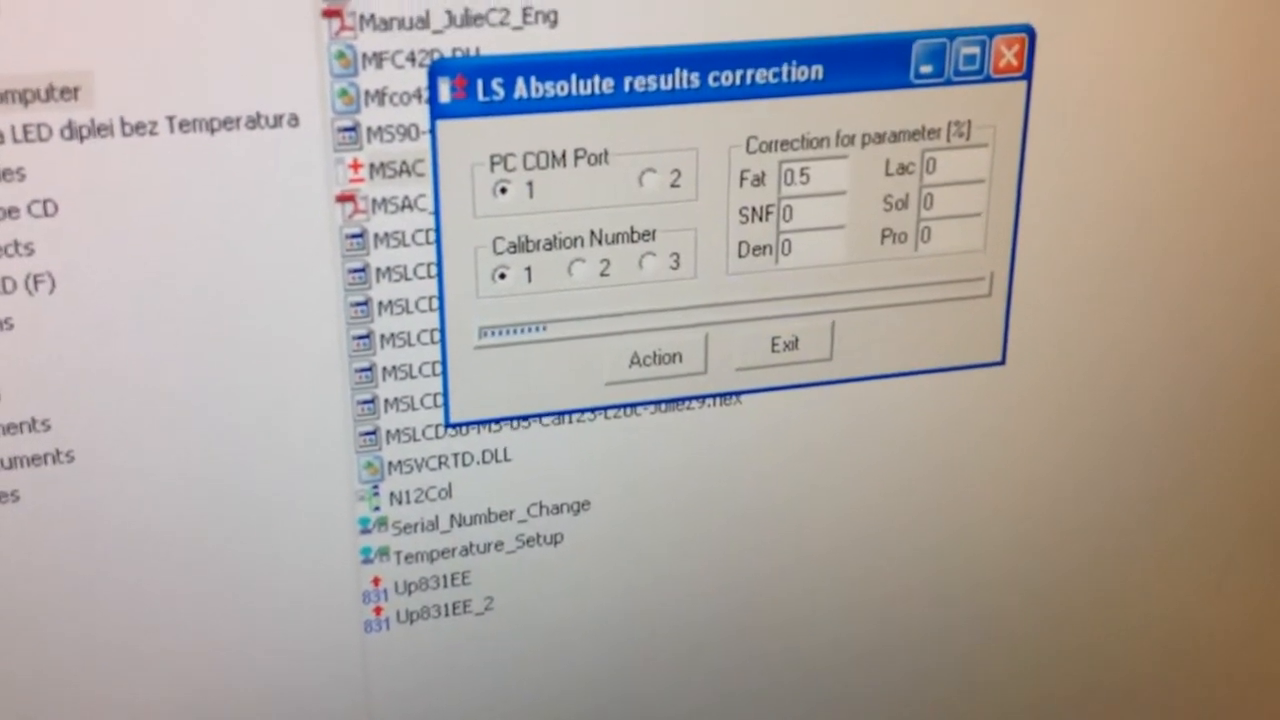
{"action": "left_click", "coordinate": [654, 357]}
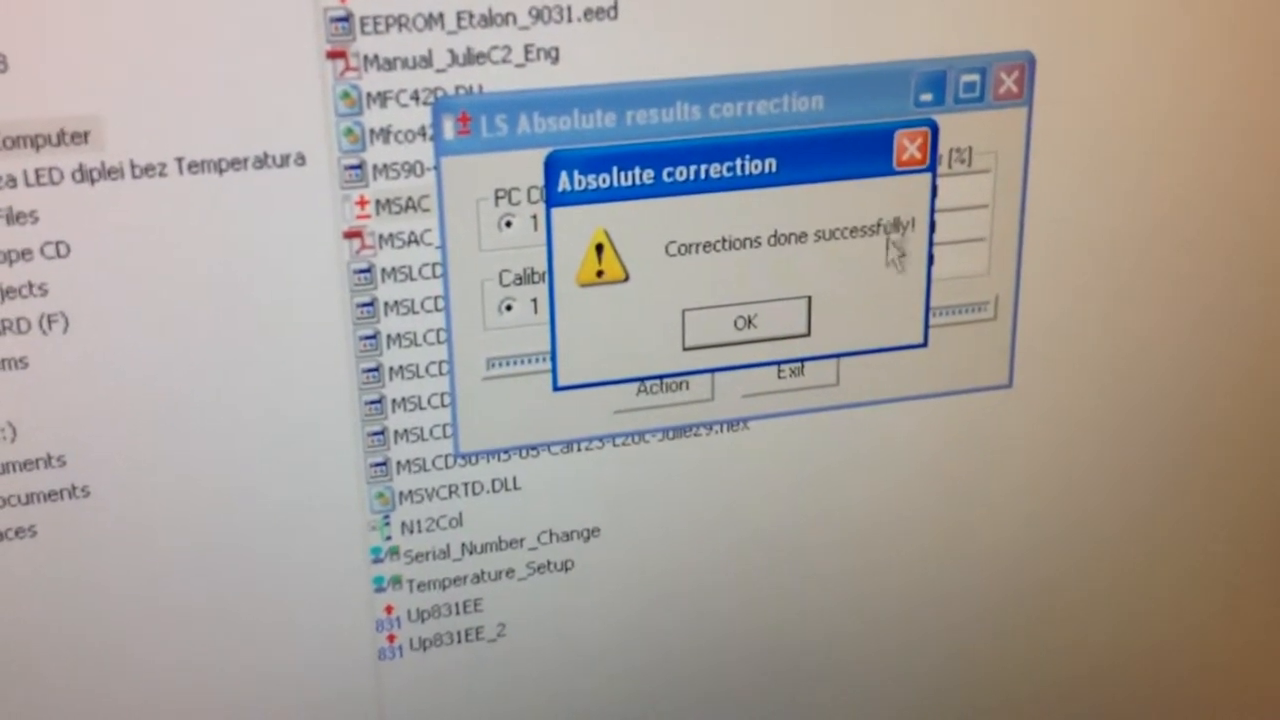
{"action": "left_click", "coordinate": [744, 321]}
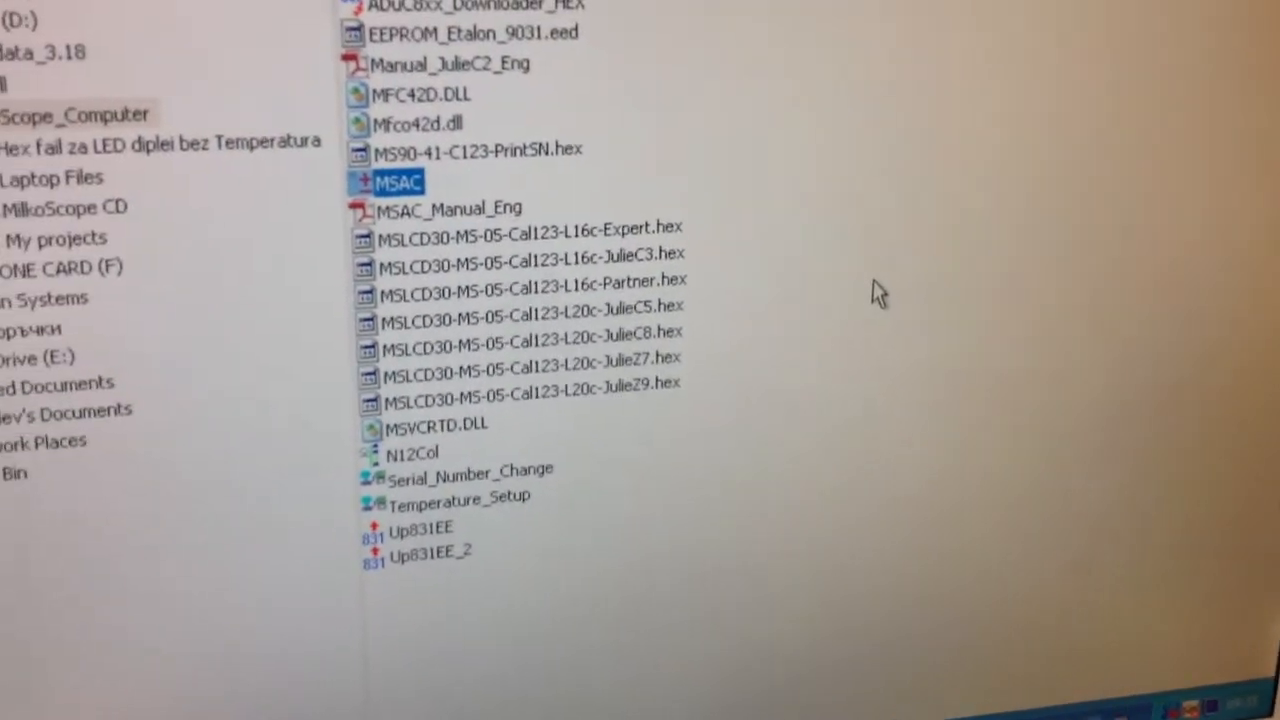
{"action": "scroll", "scroll_direction": "up", "scroll_amount": 3}
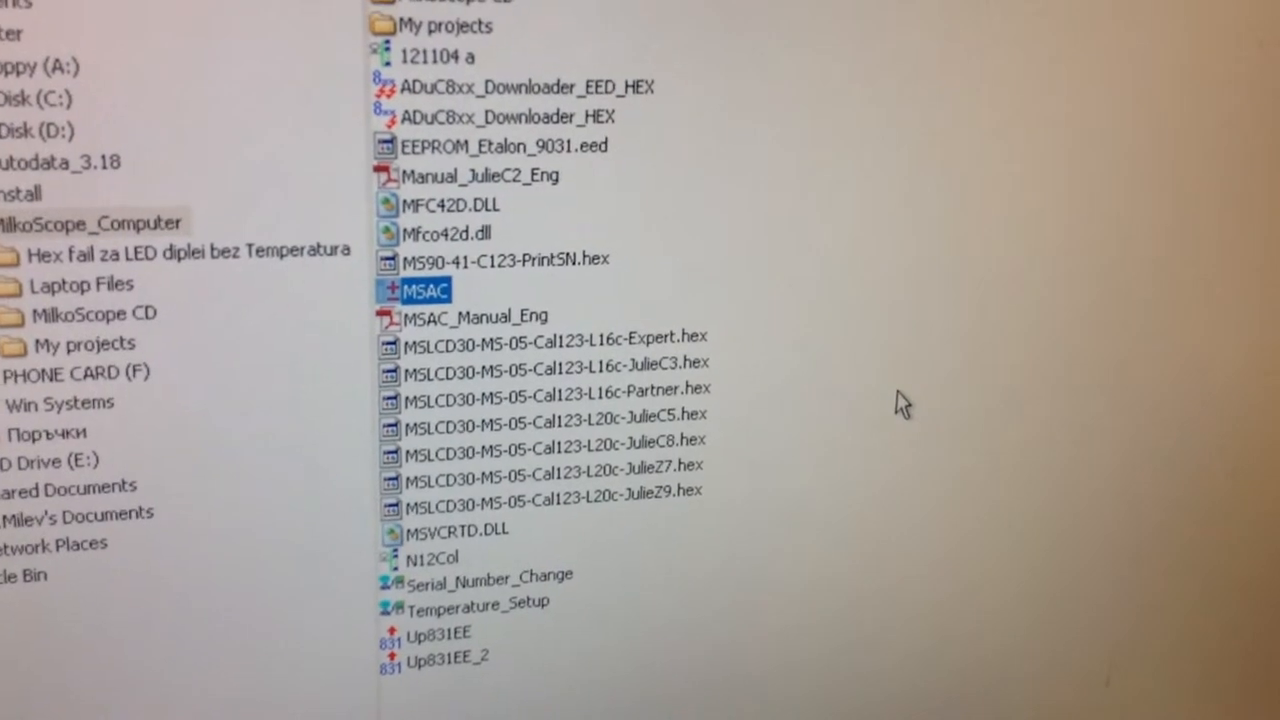
{"action": "scroll", "scroll_direction": "up", "scroll_amount": 3}
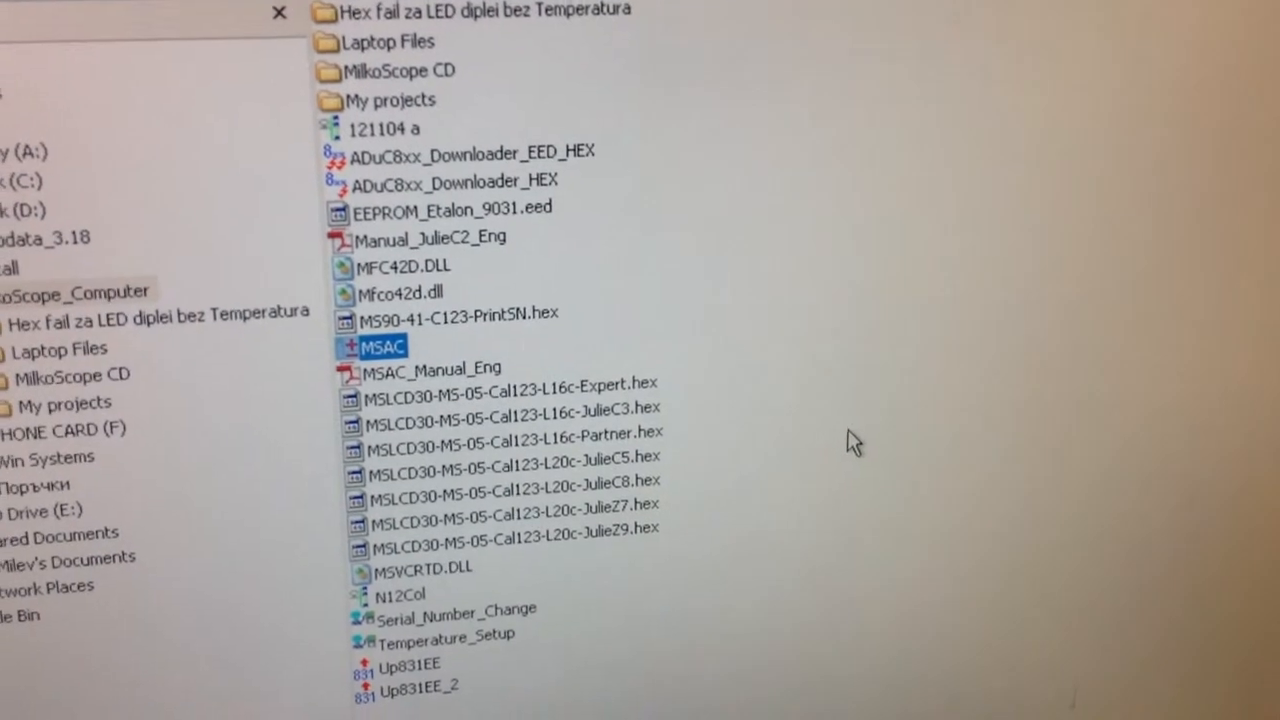
{"action": "scroll", "scroll_direction": "down", "scroll_amount": 3}
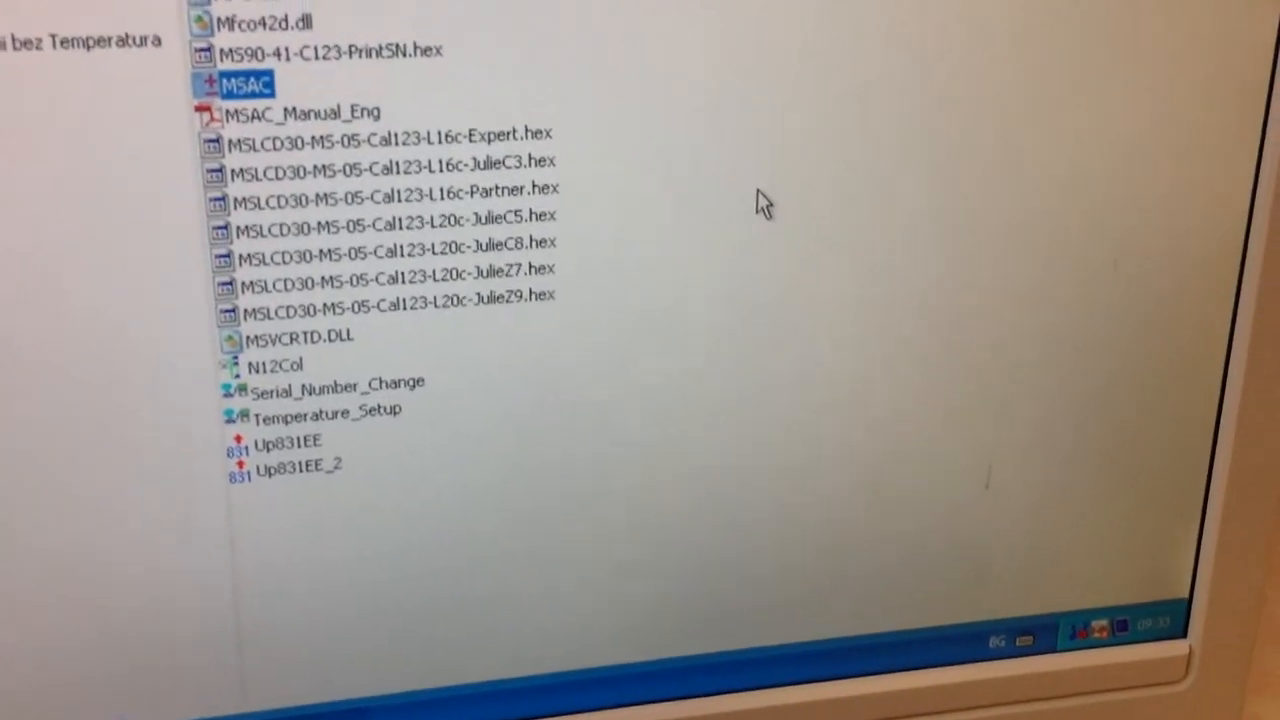
{"action": "scroll", "scroll_direction": "up", "scroll_amount": 3}
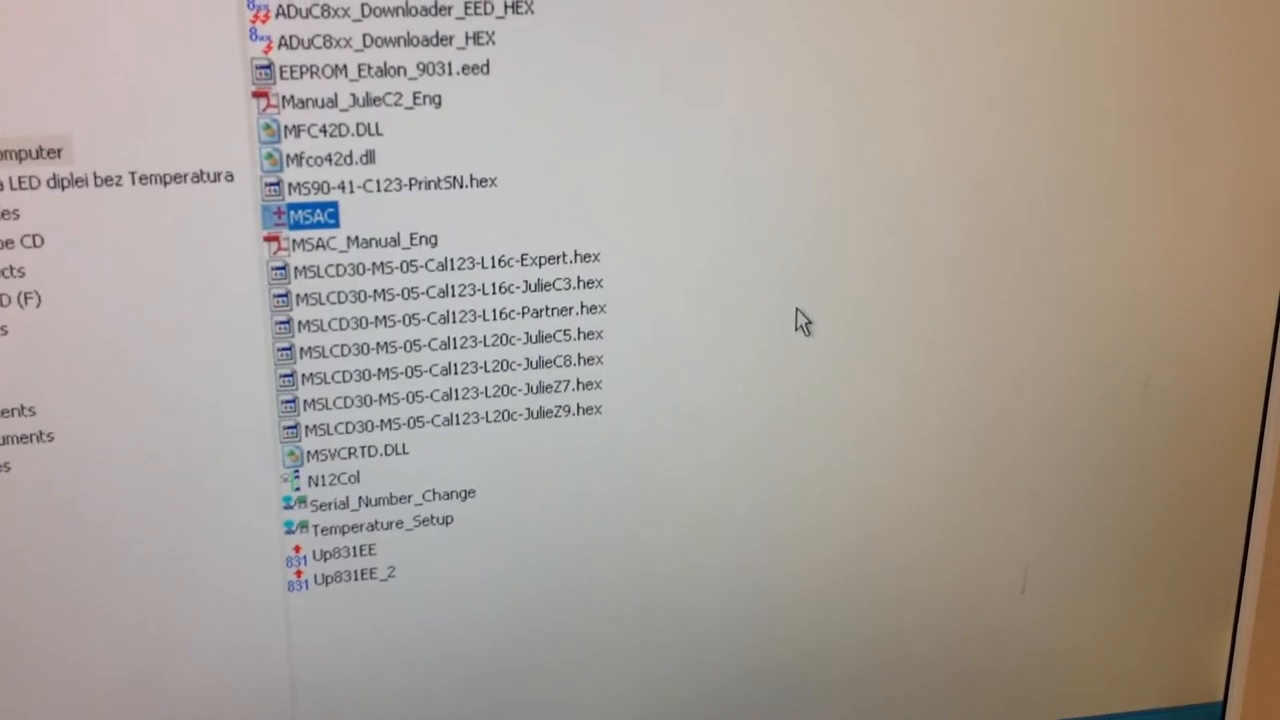